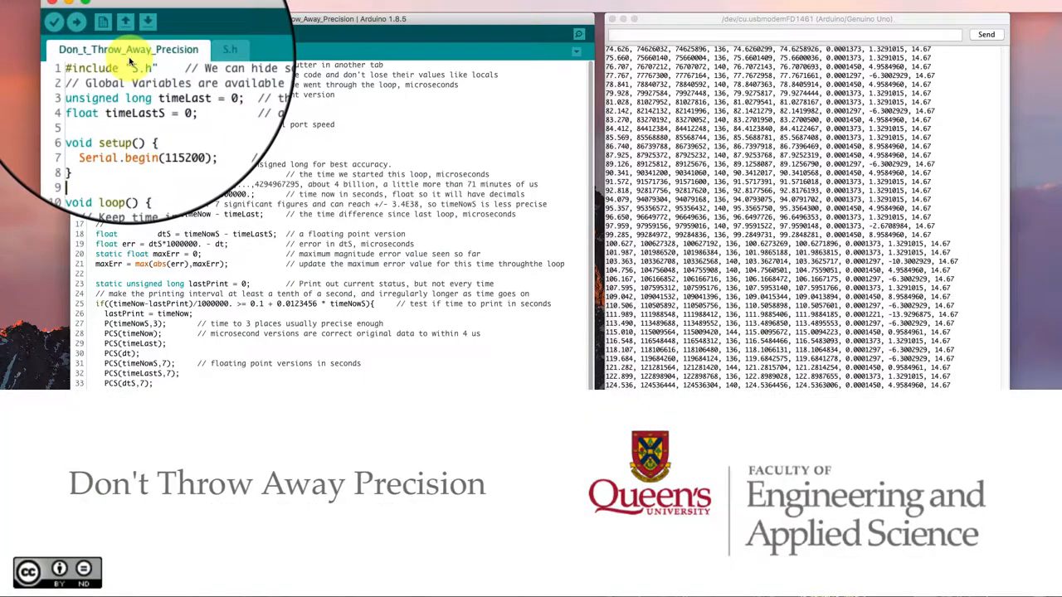
# Restart the sketch and scroll the Serial Monitor as readings climb to ~73 s, max error 13.93.
pyautogui.click(147, 22)
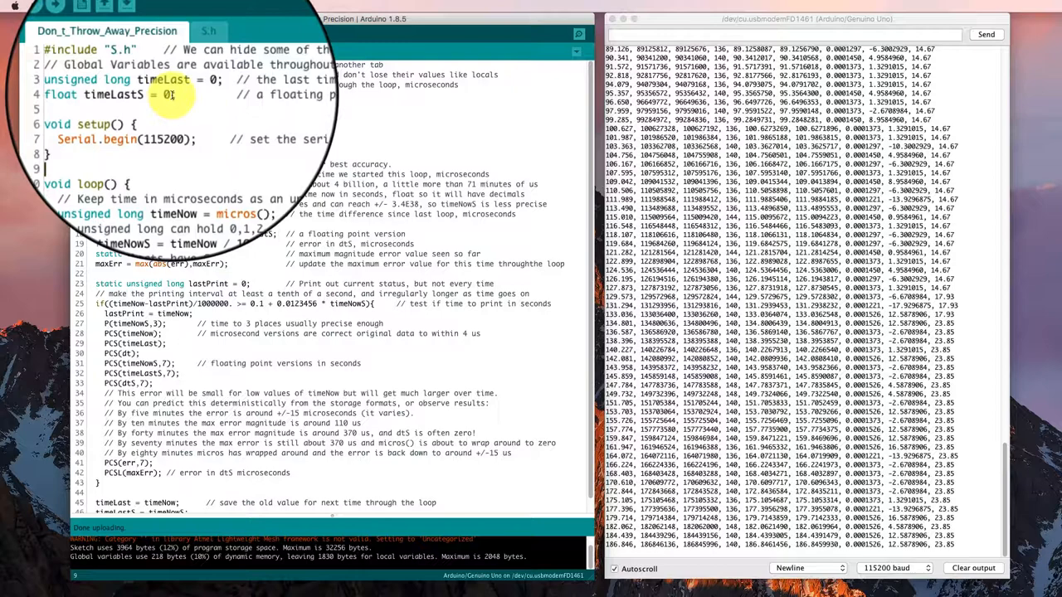
pyautogui.scroll(-3)
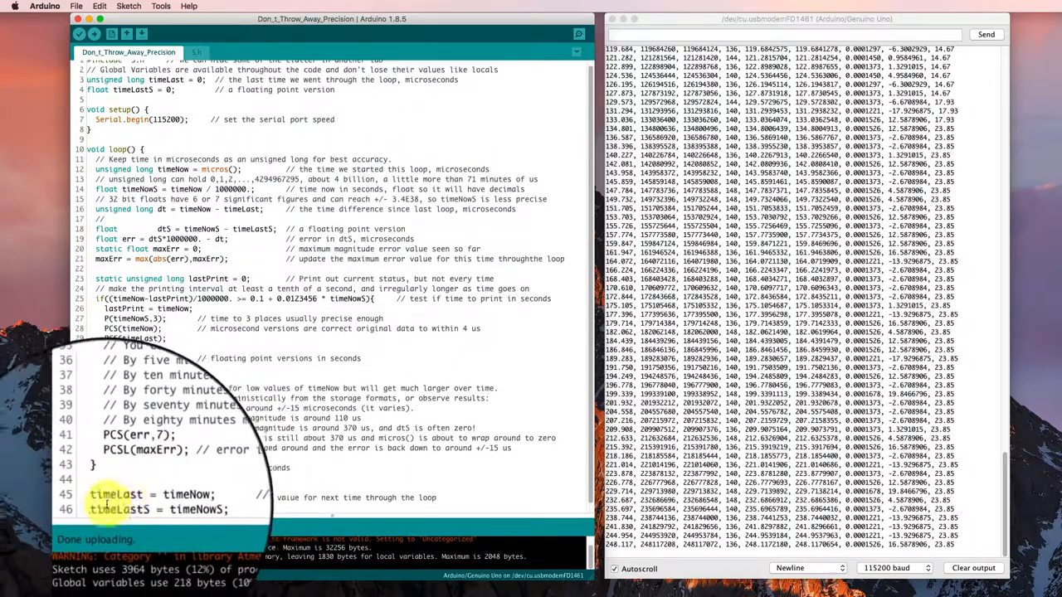
pyautogui.scroll(3)
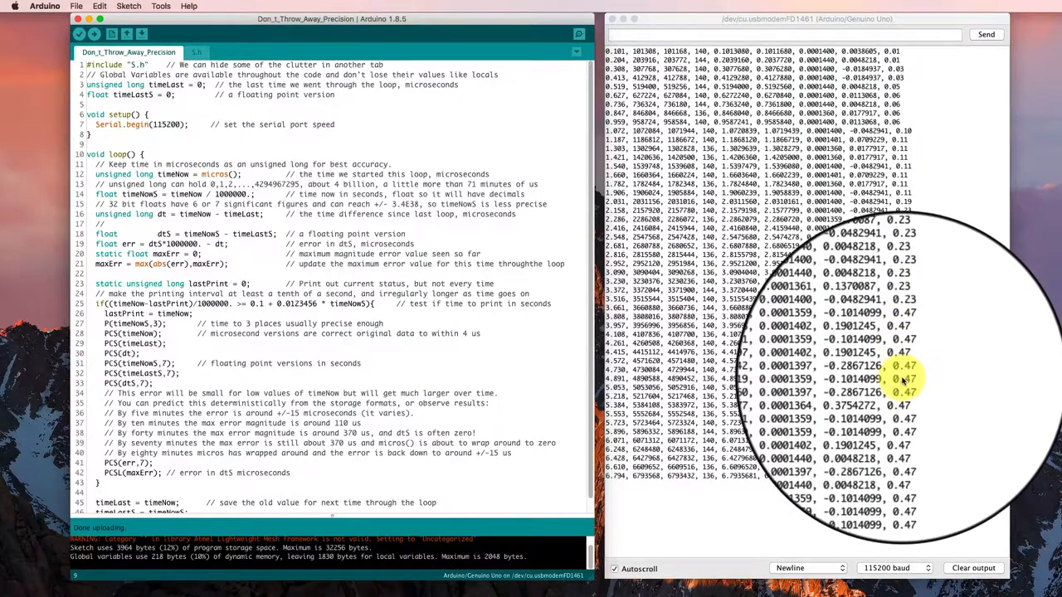
pyautogui.scroll(-3)
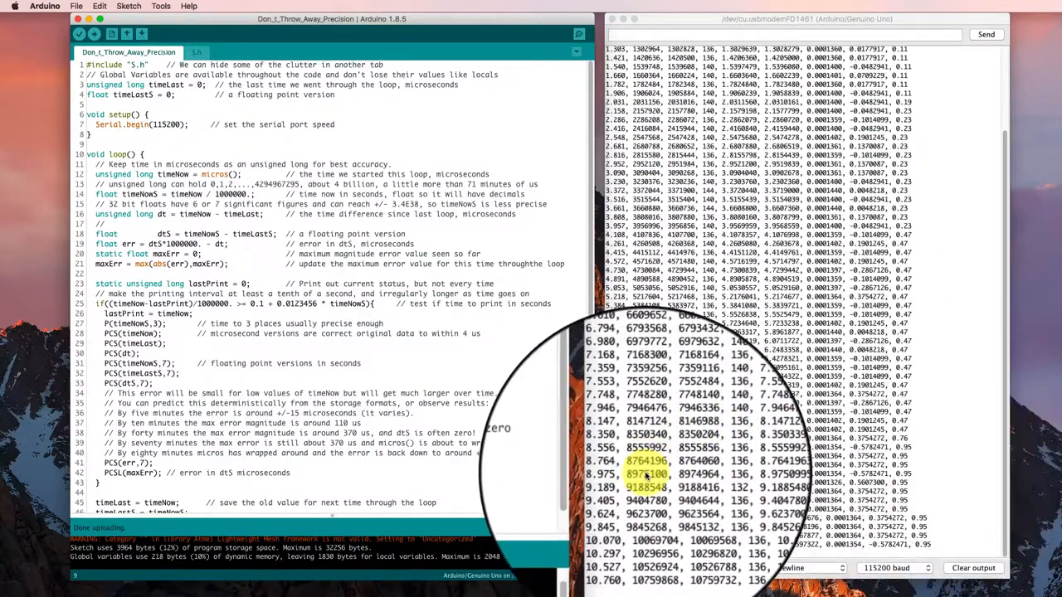
pyautogui.scroll(-3)
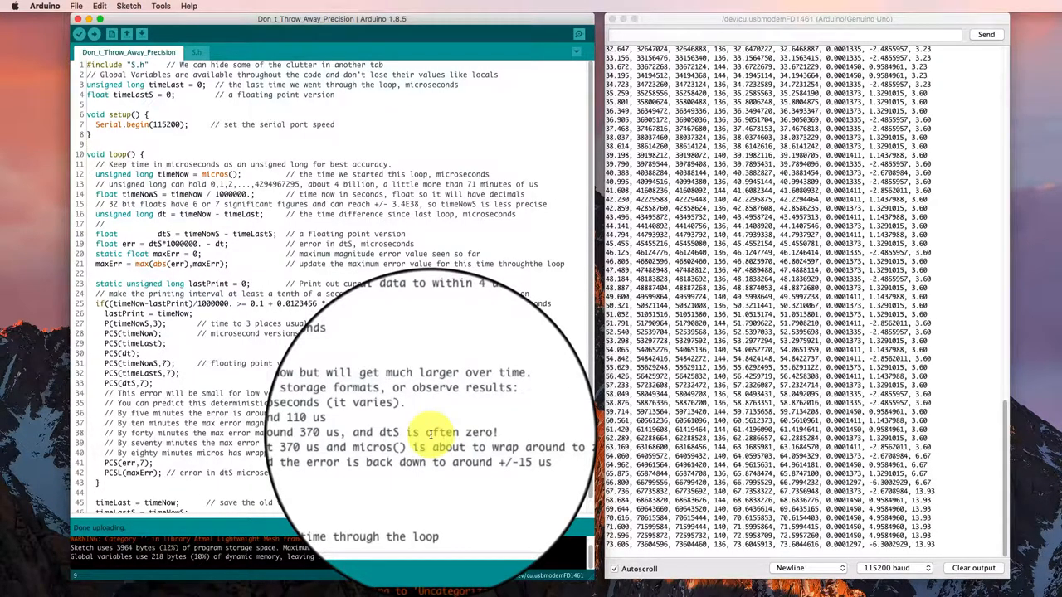
pyautogui.scroll(-3)
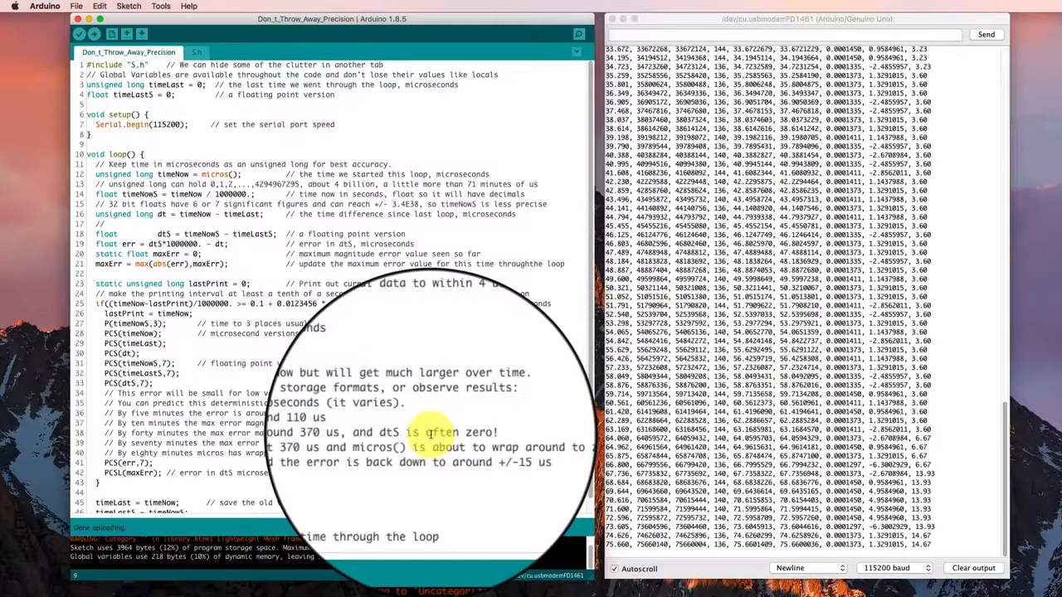
pyautogui.scroll(-3)
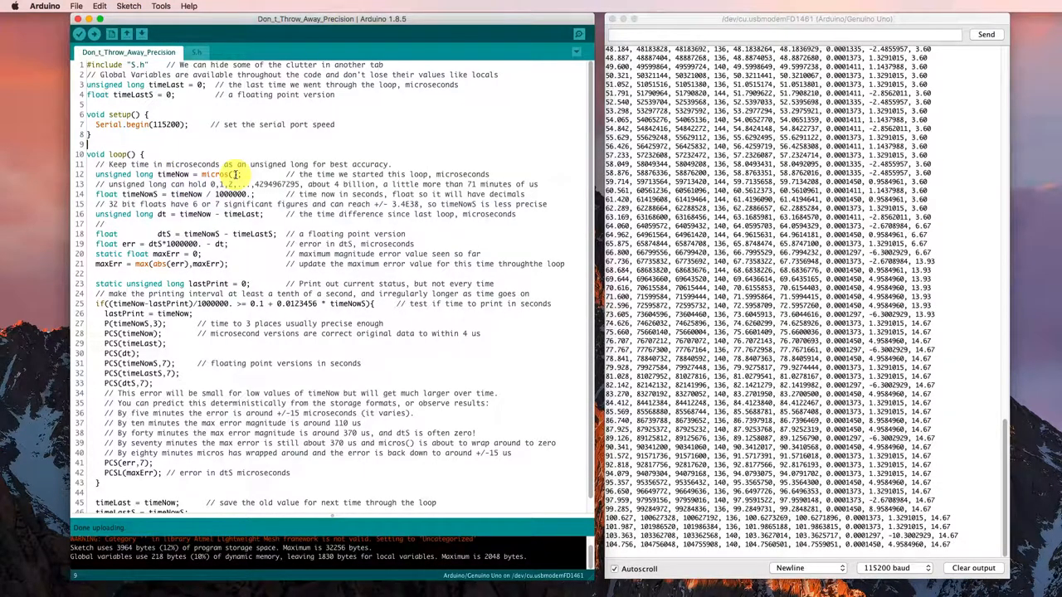
pyautogui.scroll(-3)
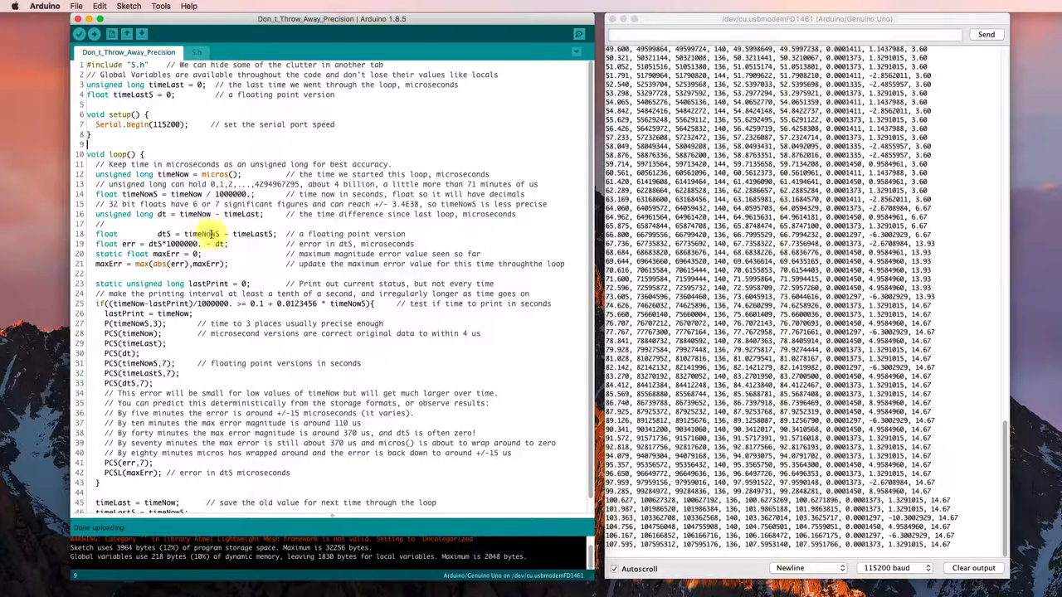